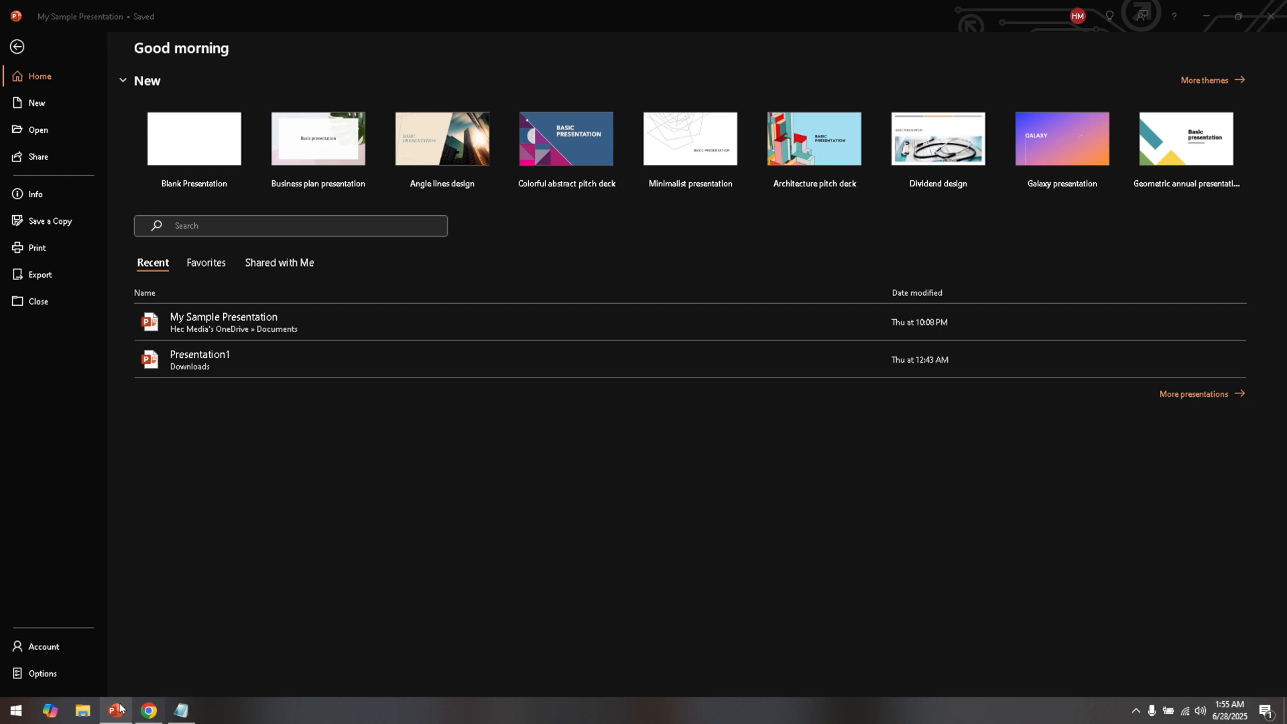
pyautogui.moveTo(134, 694)
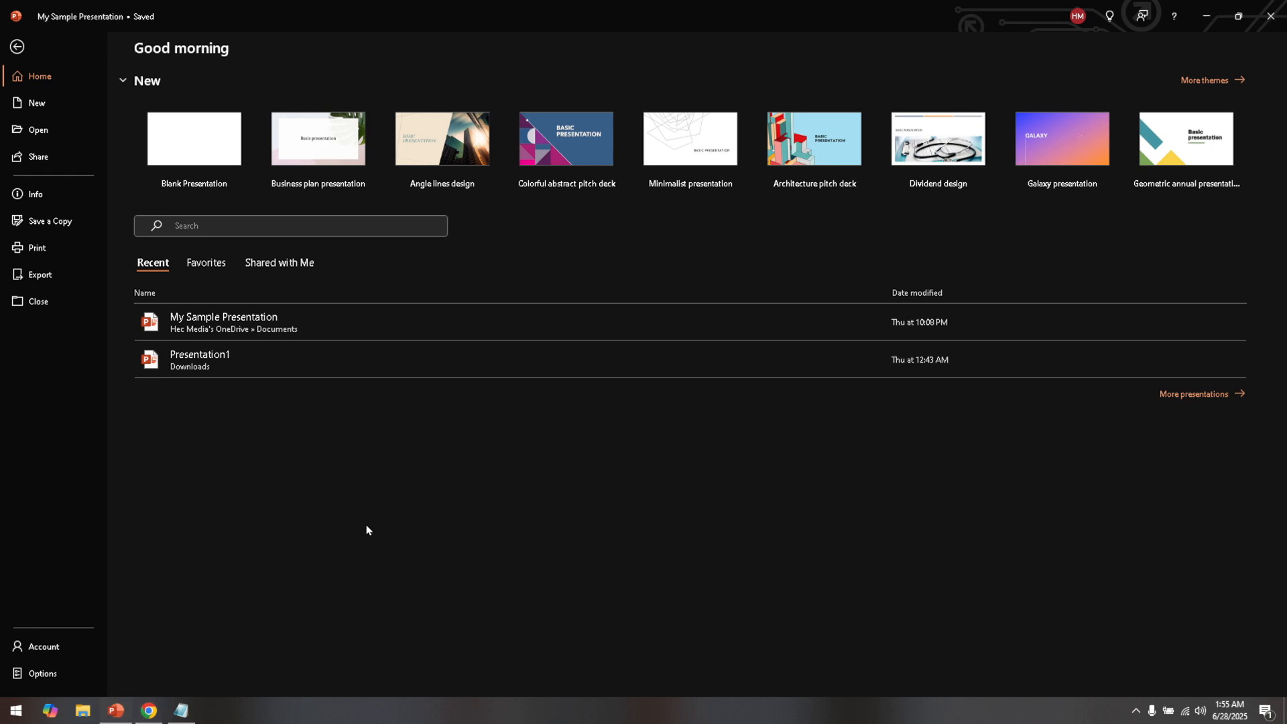
pyautogui.moveTo(242, 356)
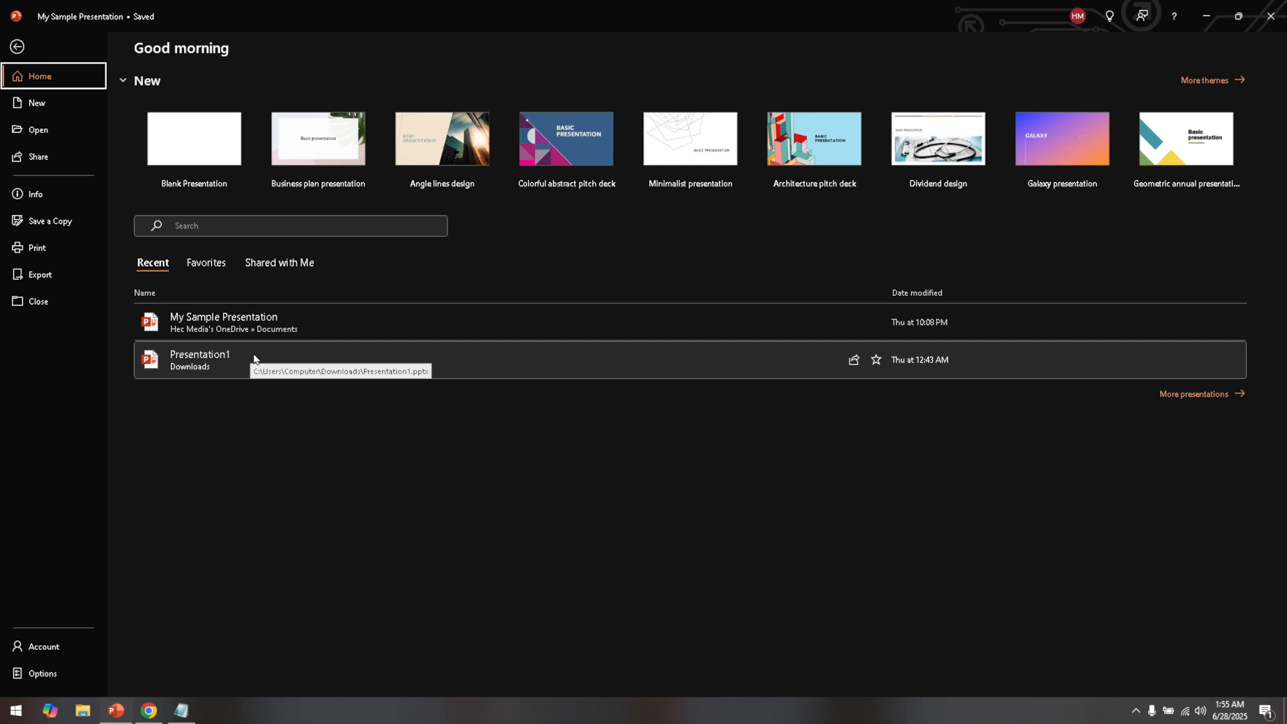
pyautogui.moveTo(36, 242)
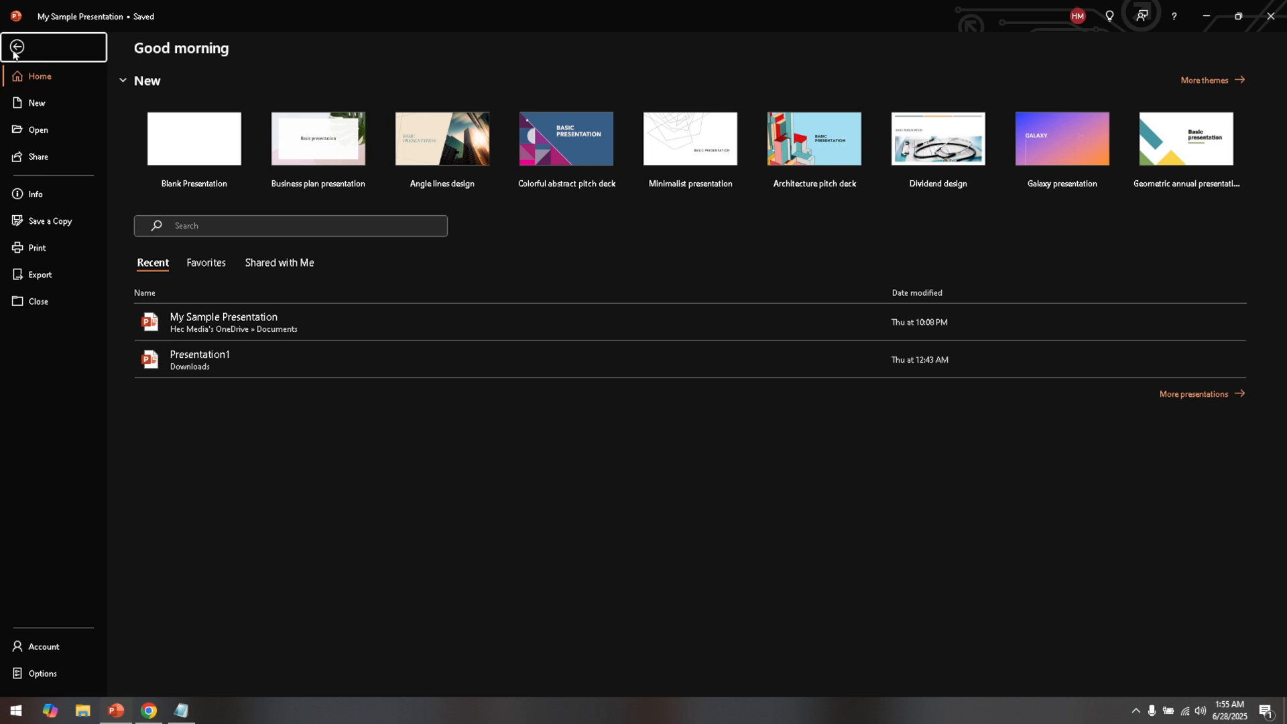
# Return to the presentation, go to slide 8, and select the green sample-text image.
pyautogui.click(19, 48)
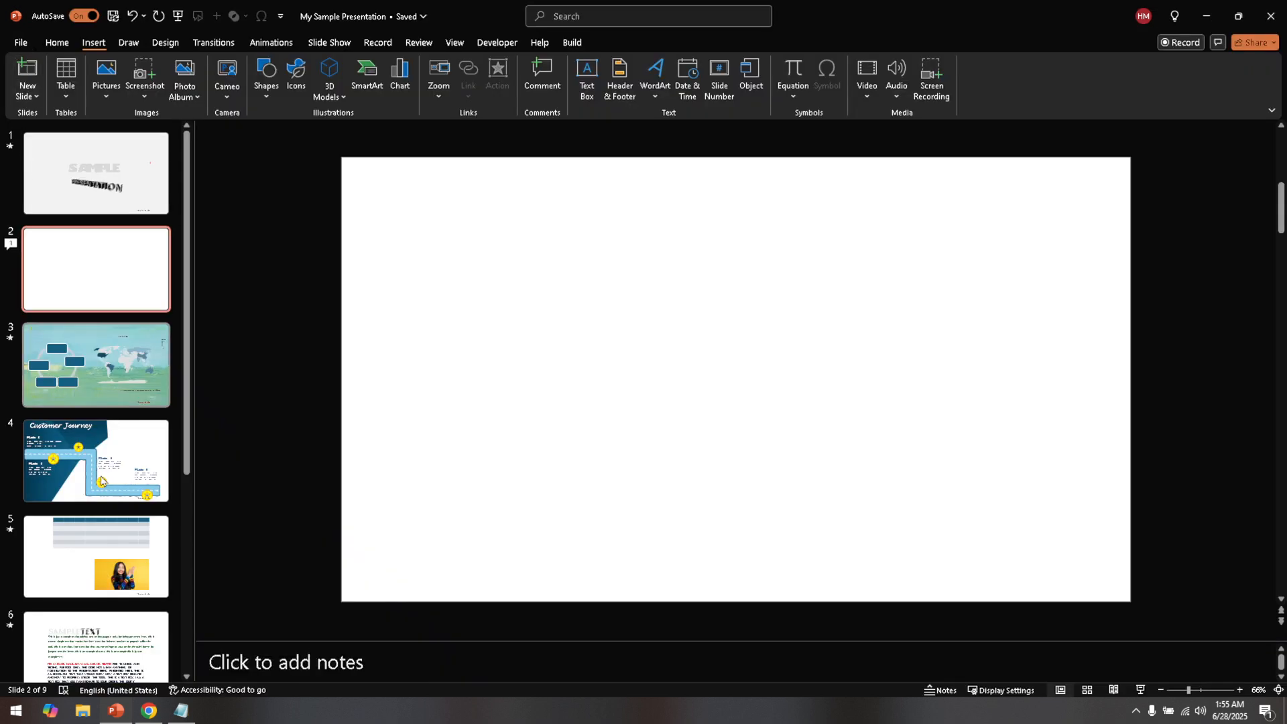
pyautogui.scroll(-3)
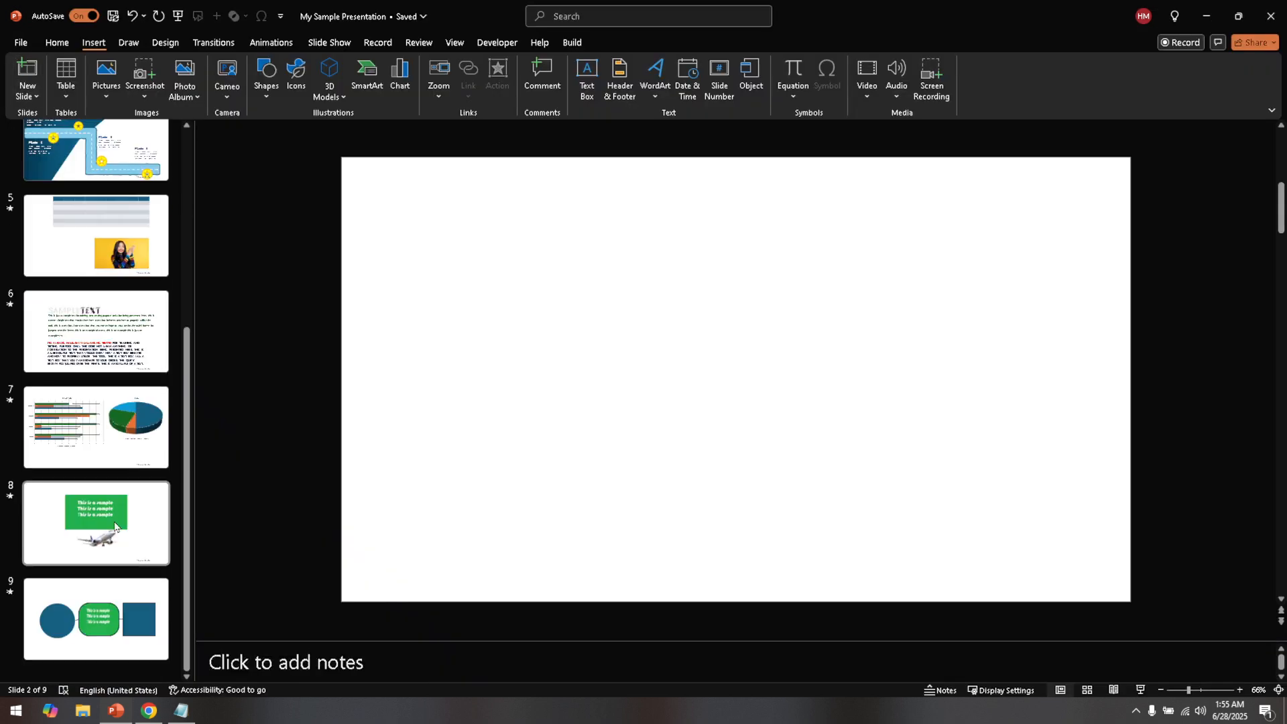
pyautogui.click(96, 523)
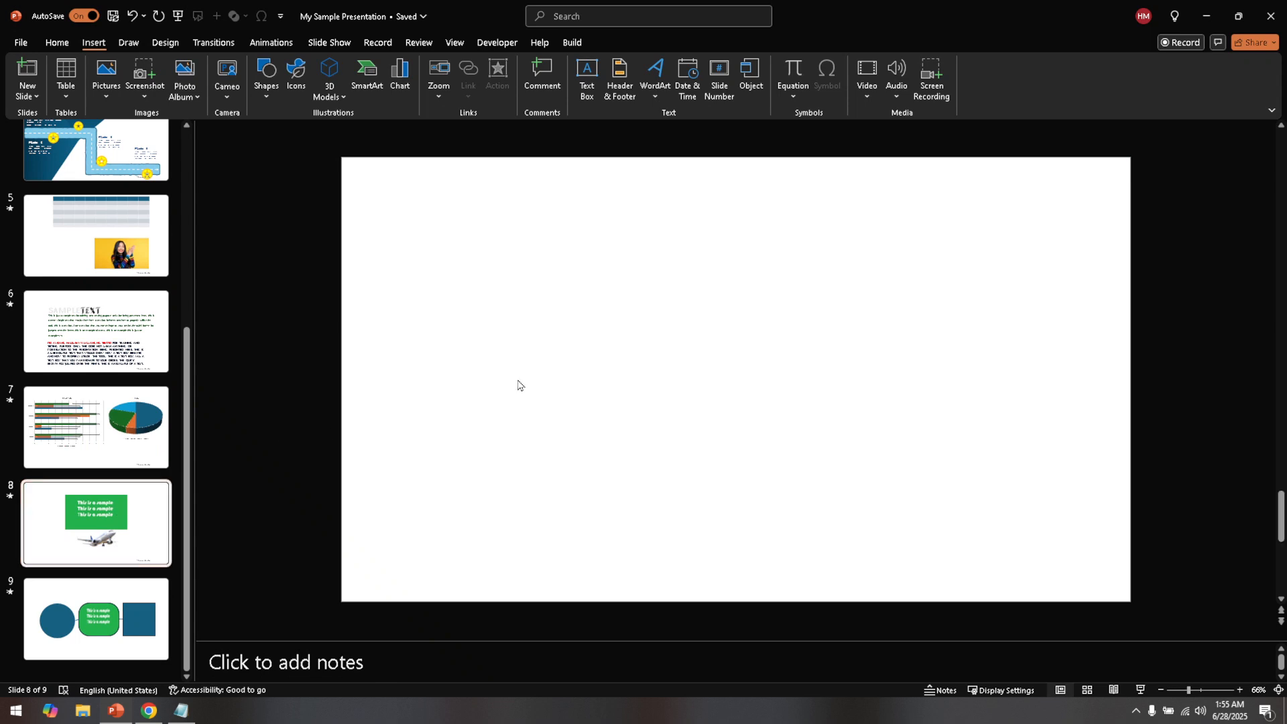
pyautogui.click(95, 523)
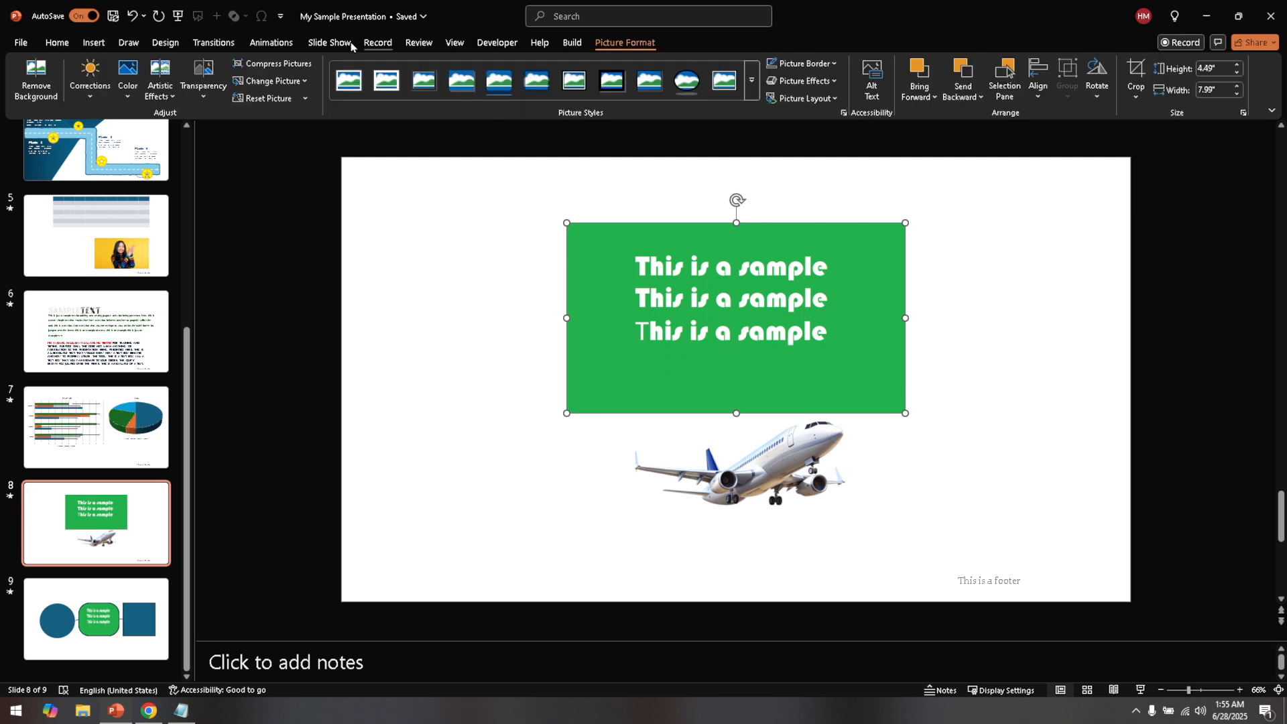
pyautogui.moveTo(45, 100)
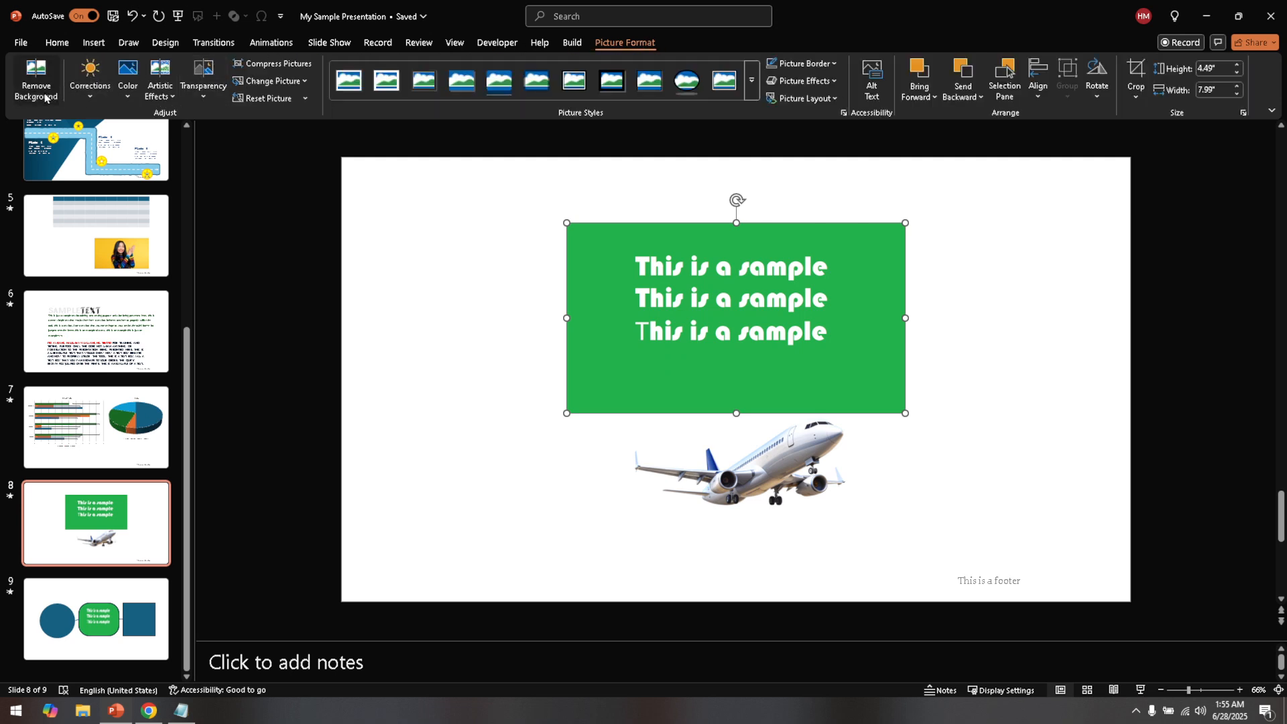
# Launch Remove Background on the green sample-text picture.
pyautogui.click(35, 76)
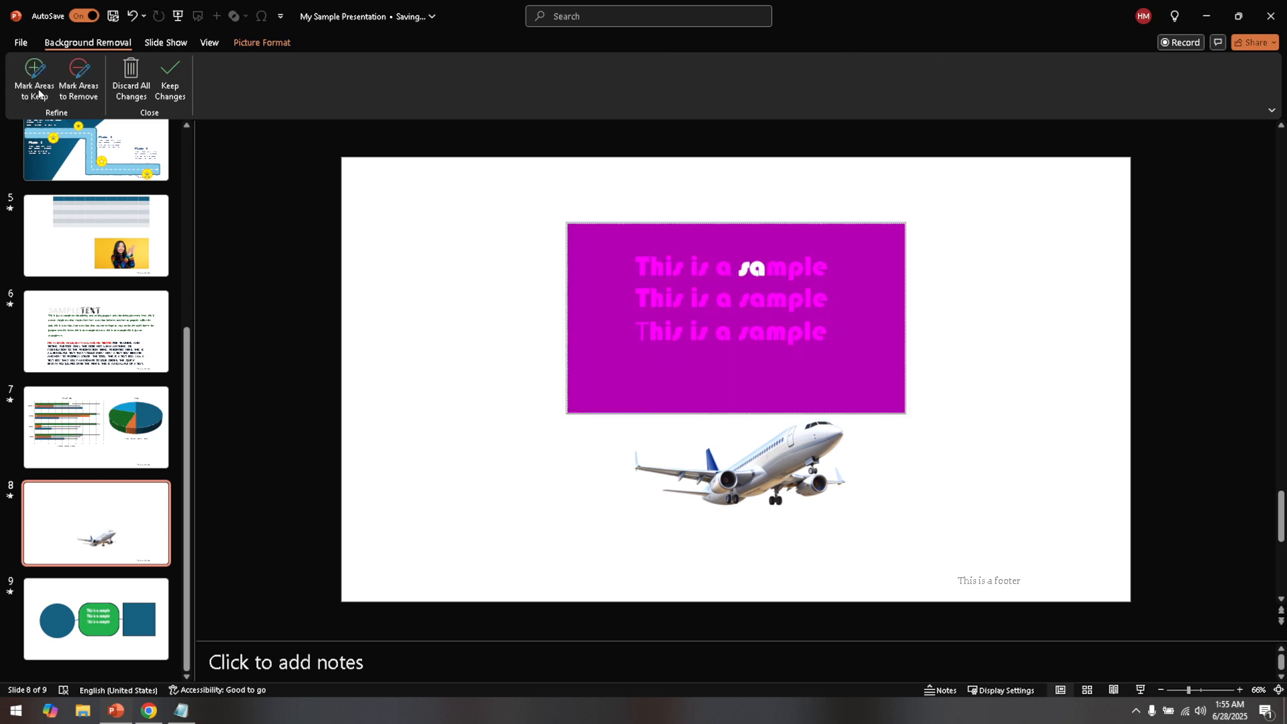
pyautogui.moveTo(543, 211)
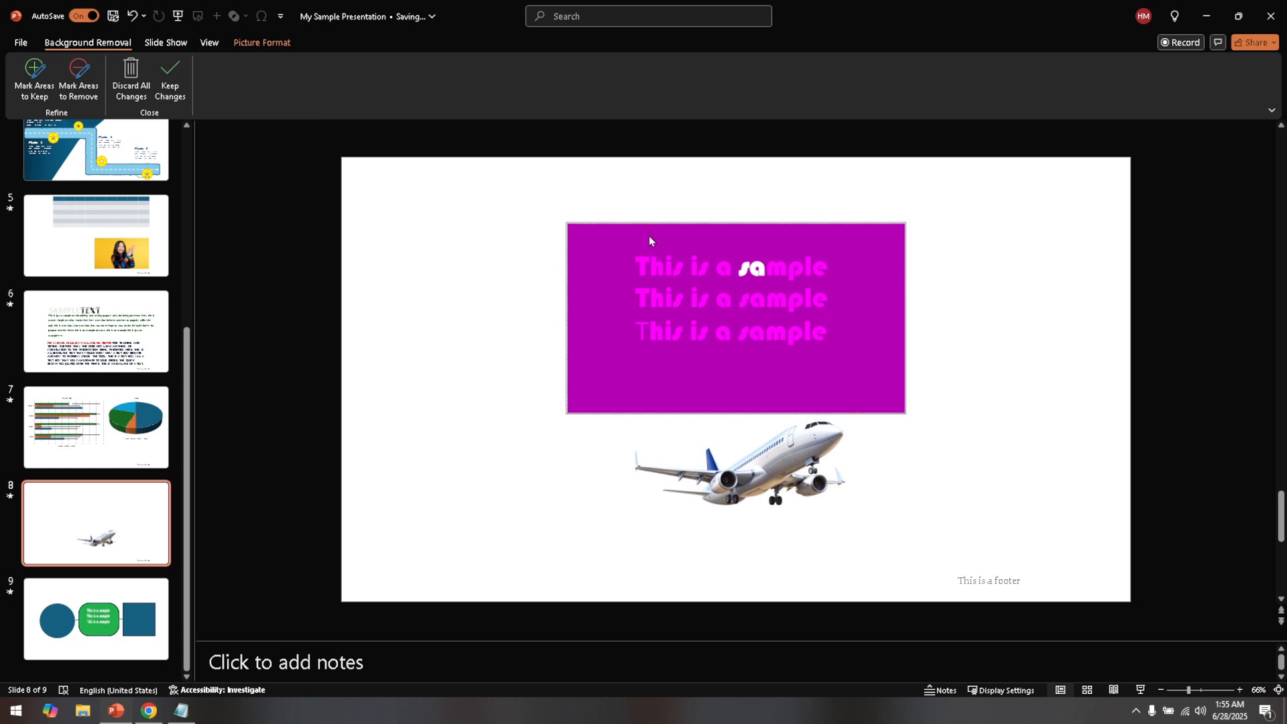
pyautogui.moveTo(638, 276)
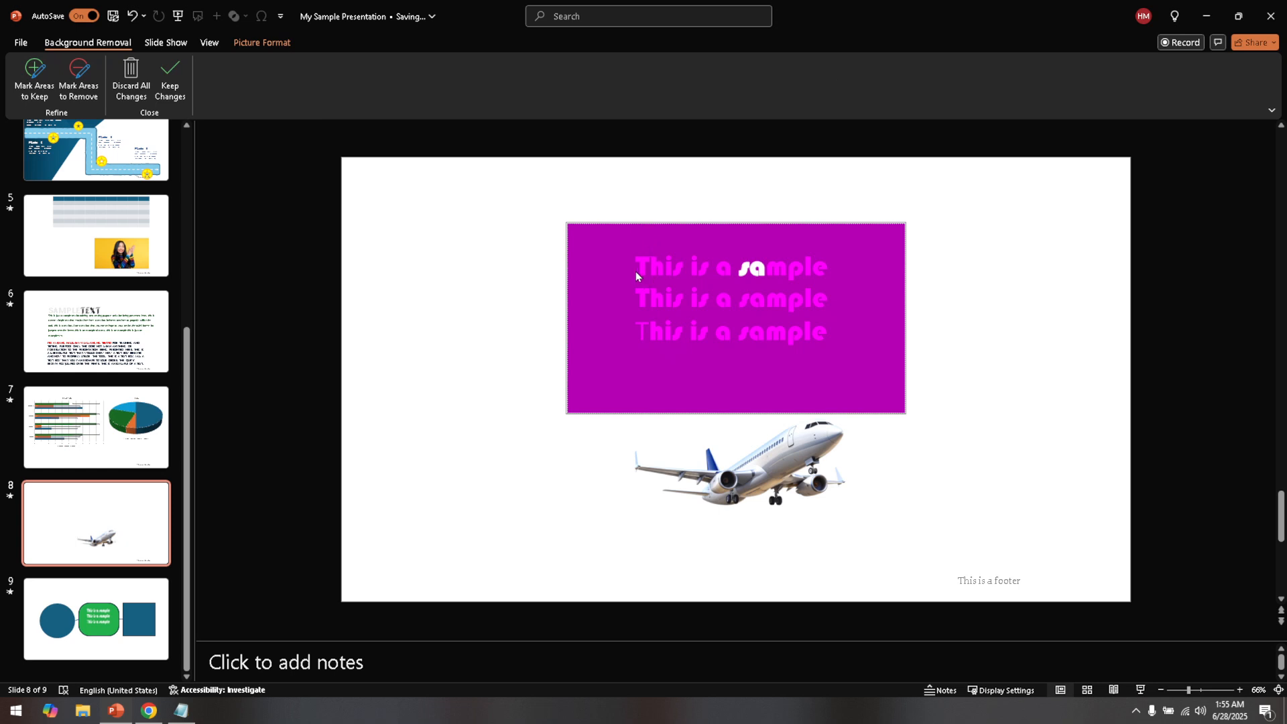
pyautogui.moveTo(662, 275)
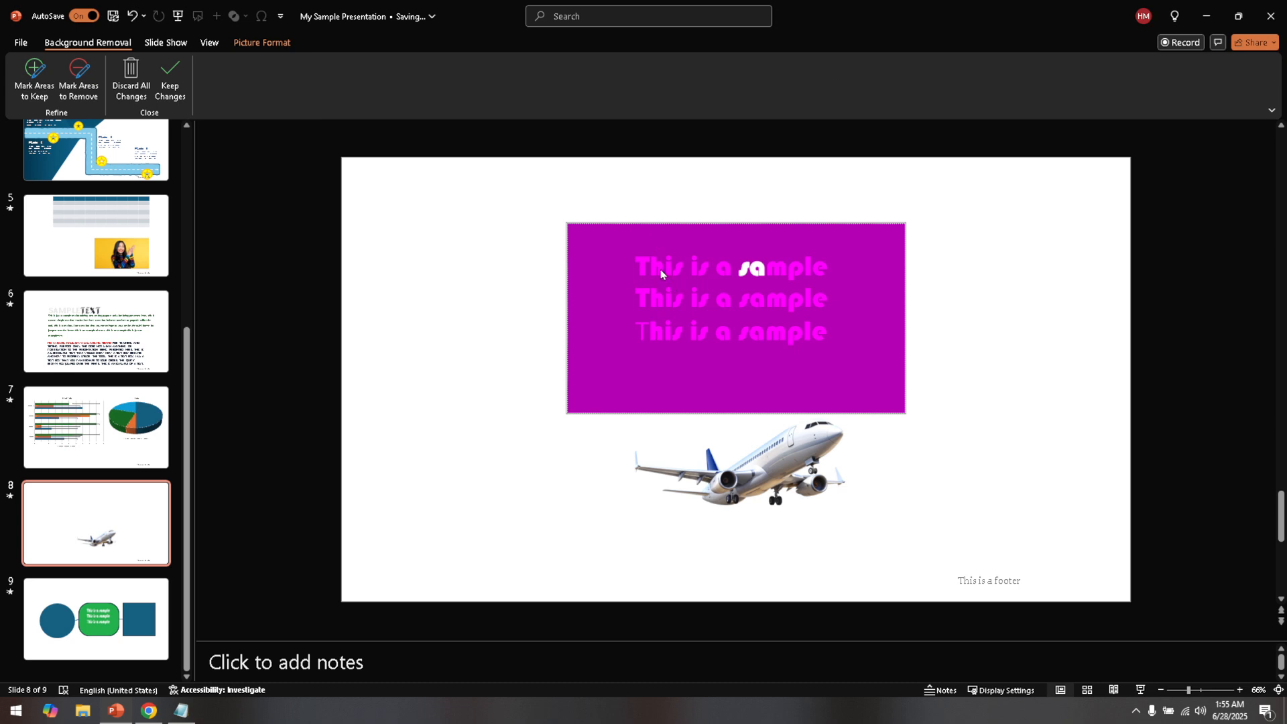
pyautogui.moveTo(730, 275)
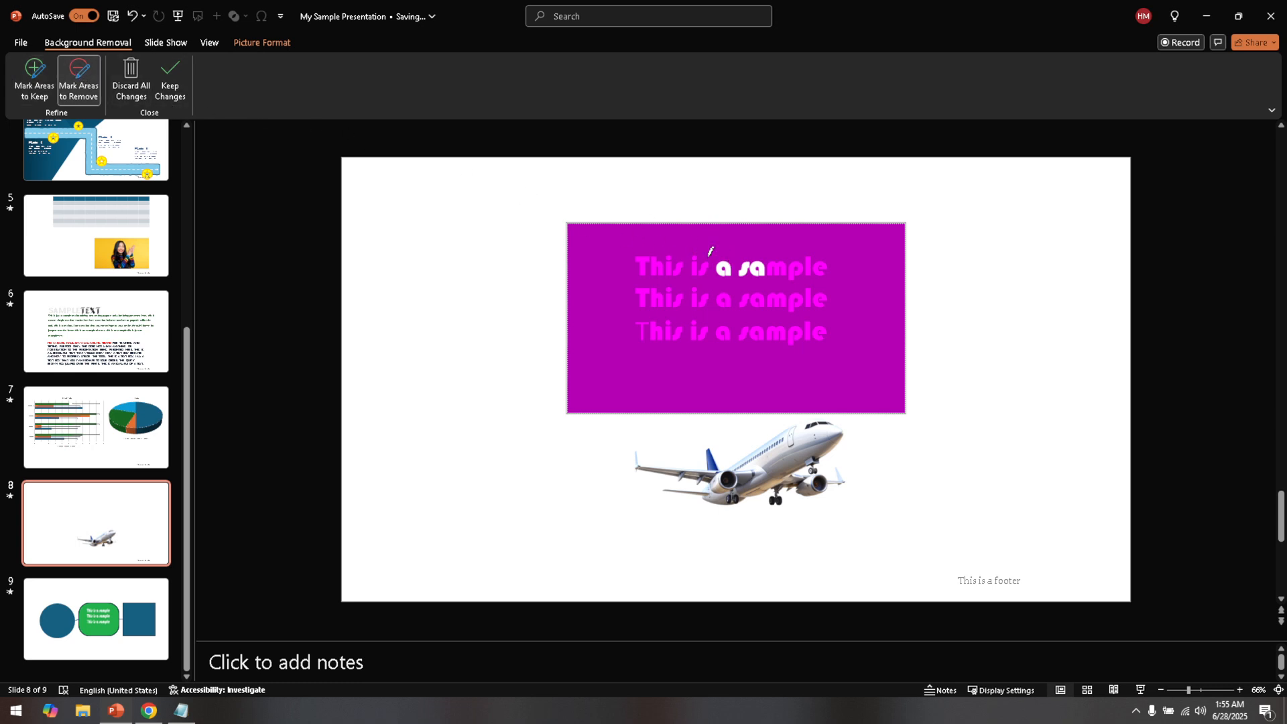
pyautogui.moveTo(734, 264)
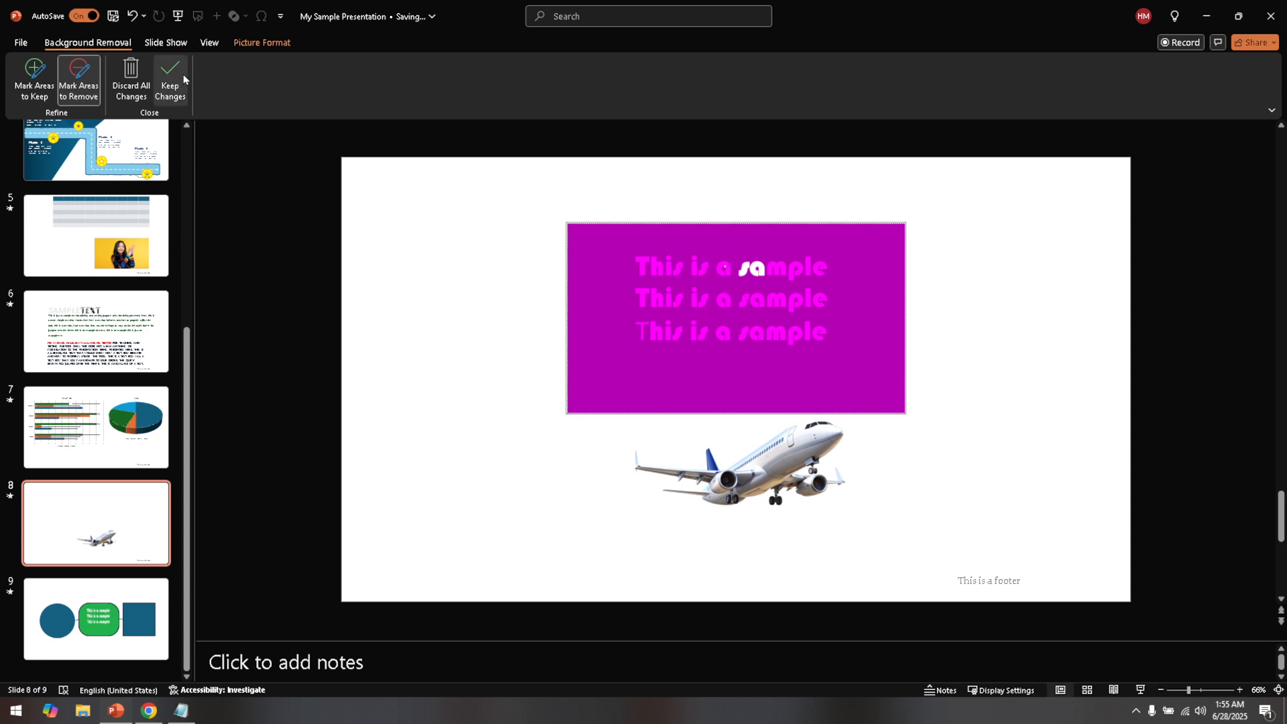
# Keep the background removal changes on the sample-text picture.
pyautogui.click(171, 79)
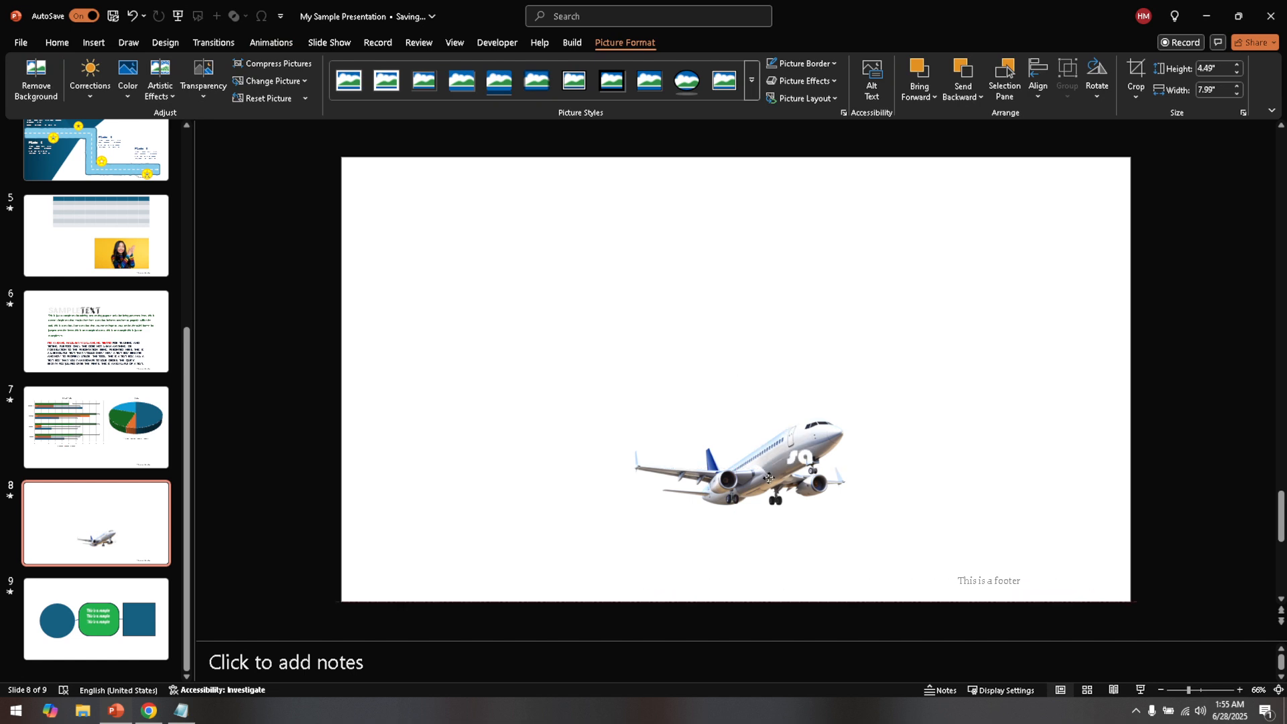
pyautogui.click(769, 477)
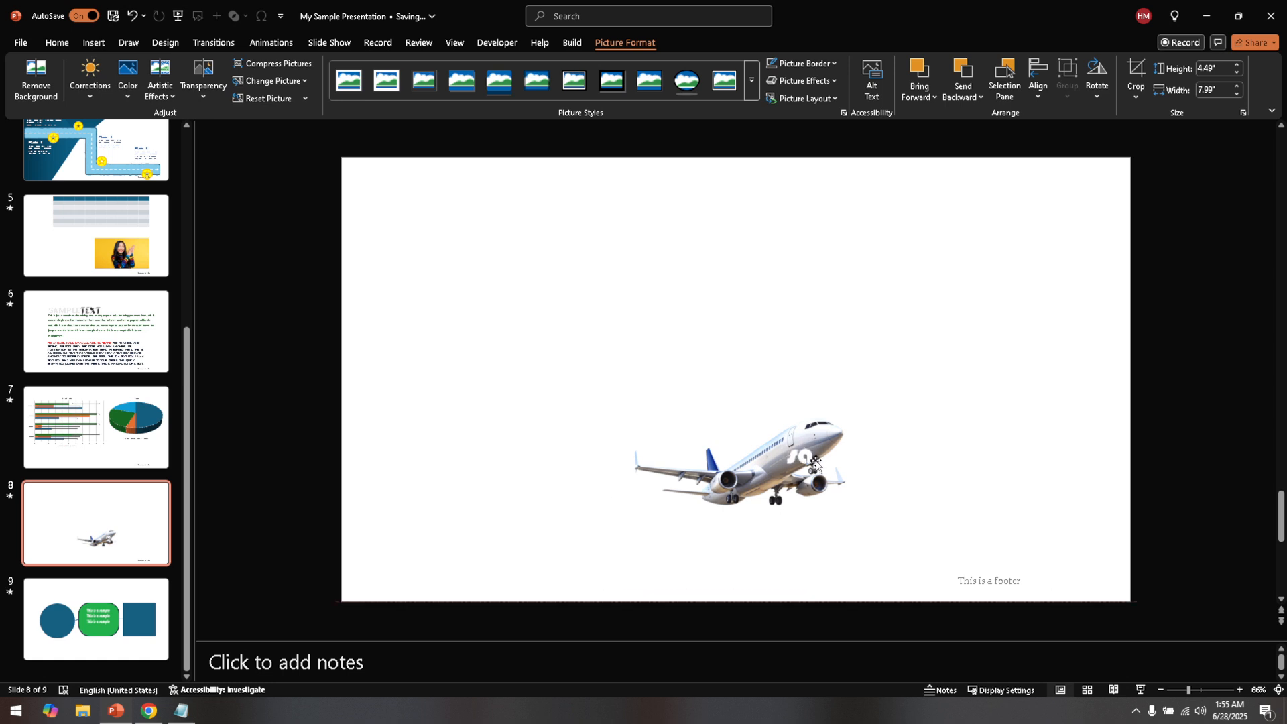
# Select the now-invisible sample-text picture and open its Color adjustments.
pyautogui.click(806, 463)
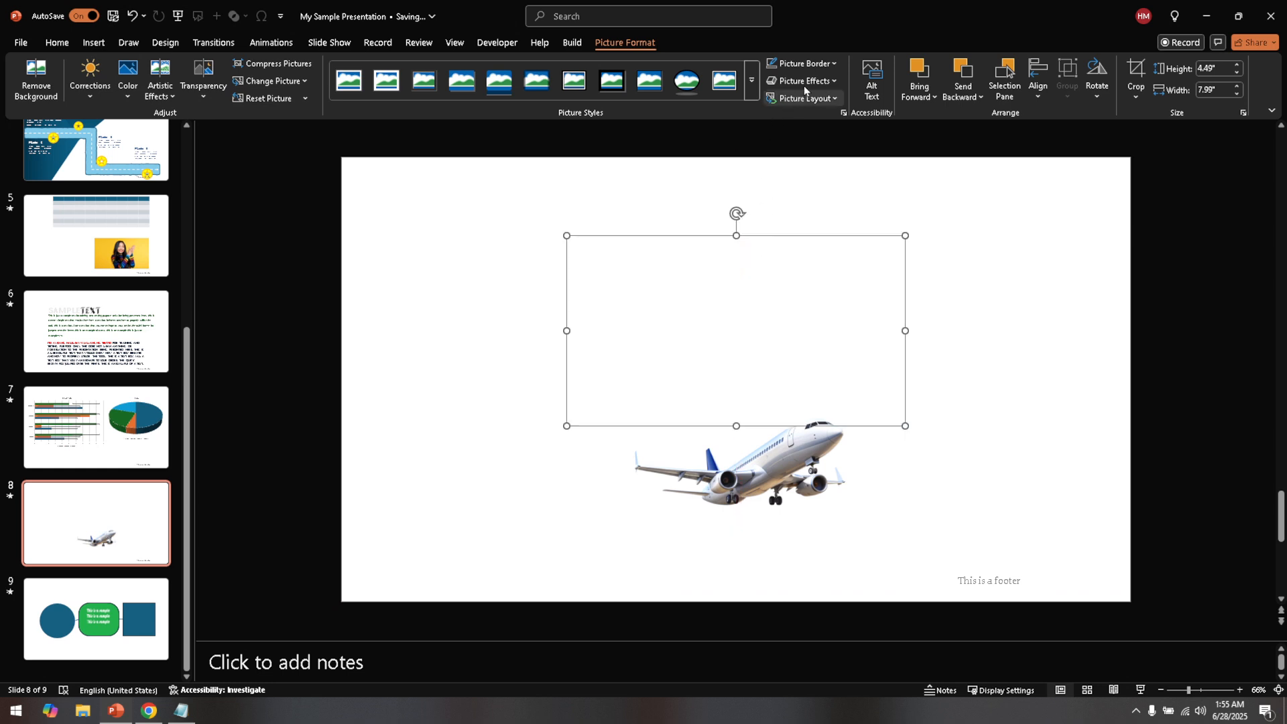
pyautogui.moveTo(813, 86)
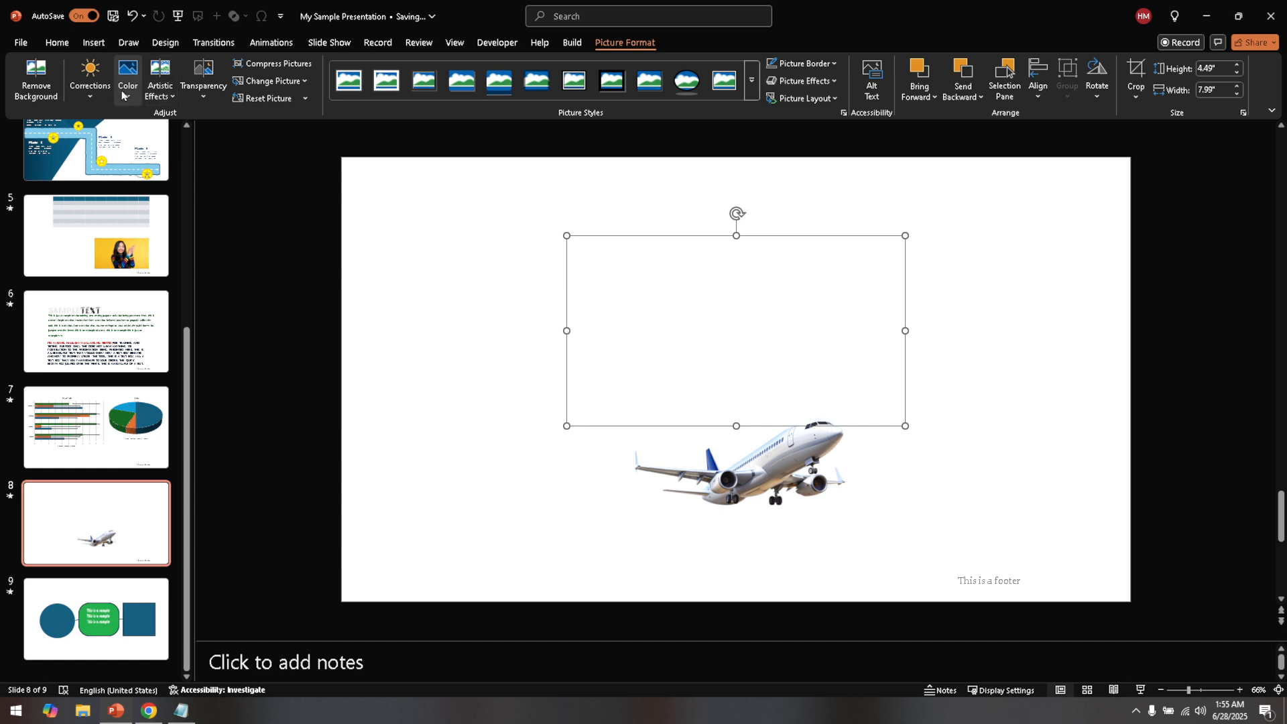
pyautogui.click(128, 74)
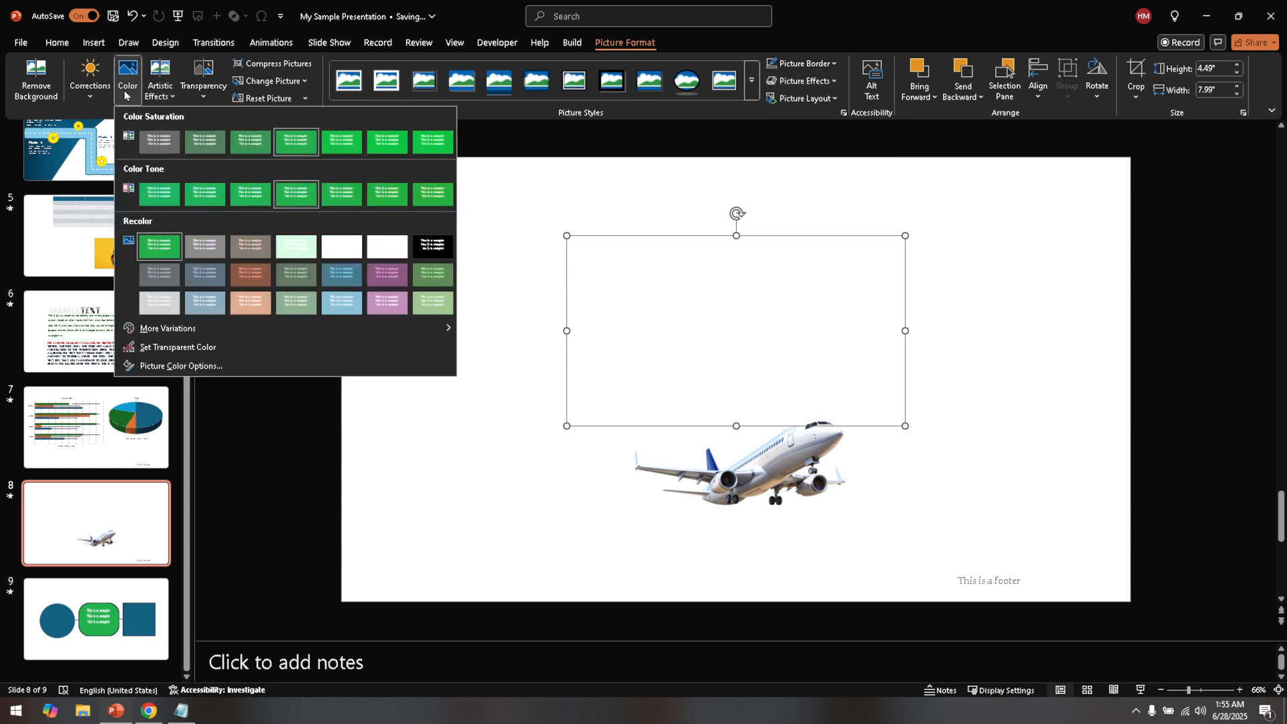